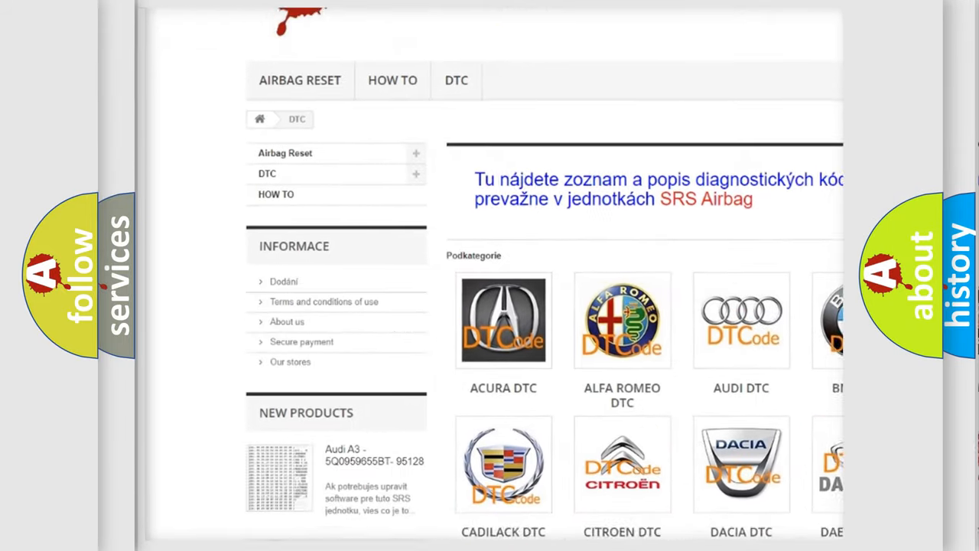
pyautogui.scroll(-3)
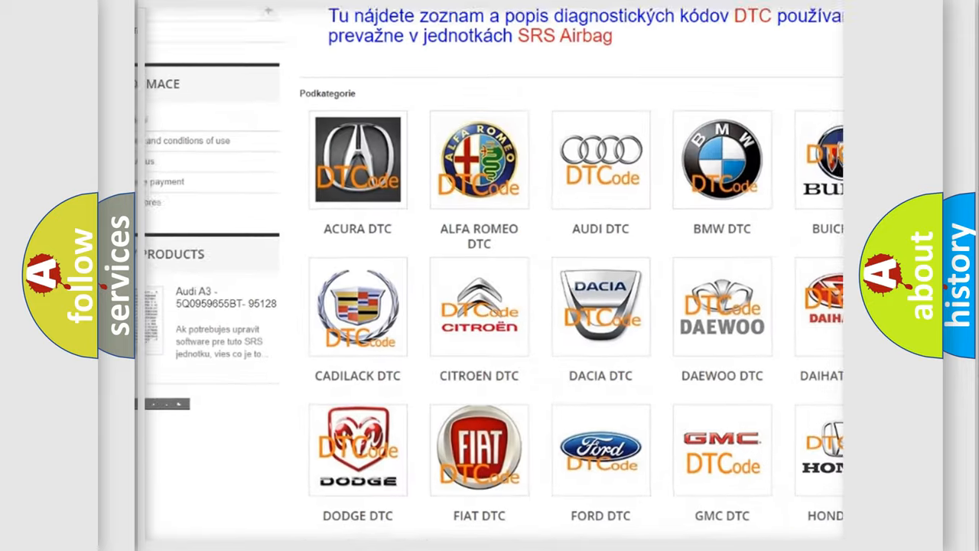
pyautogui.scroll(-3)
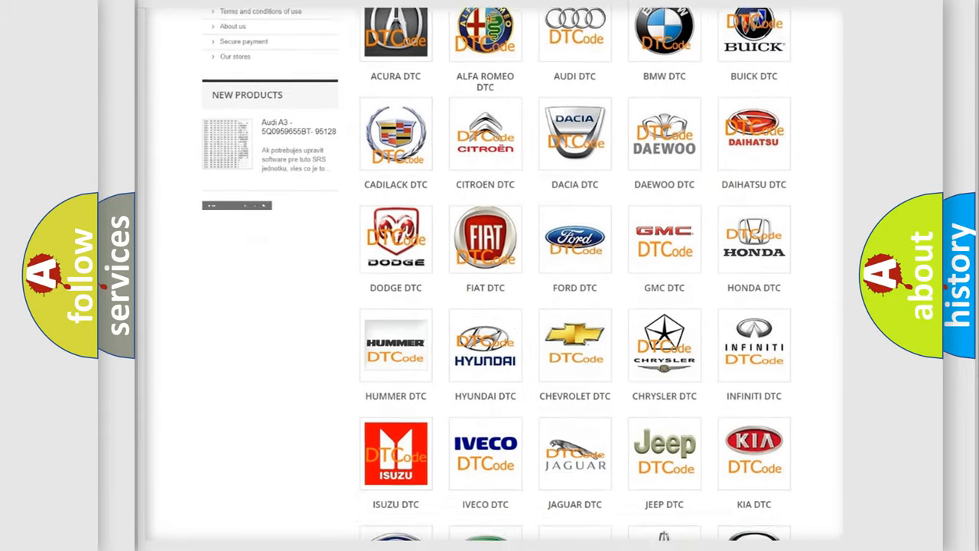
pyautogui.scroll(-3)
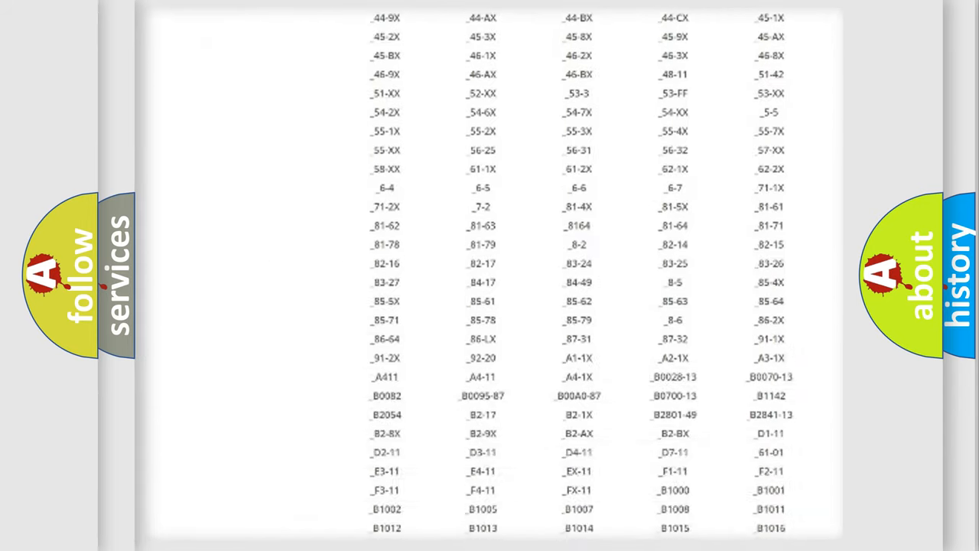
pyautogui.scroll(-3)
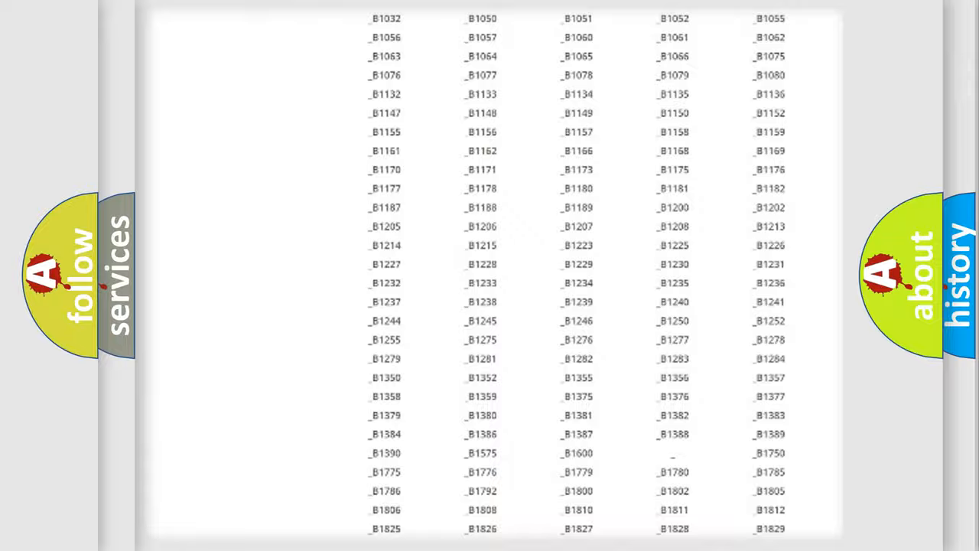